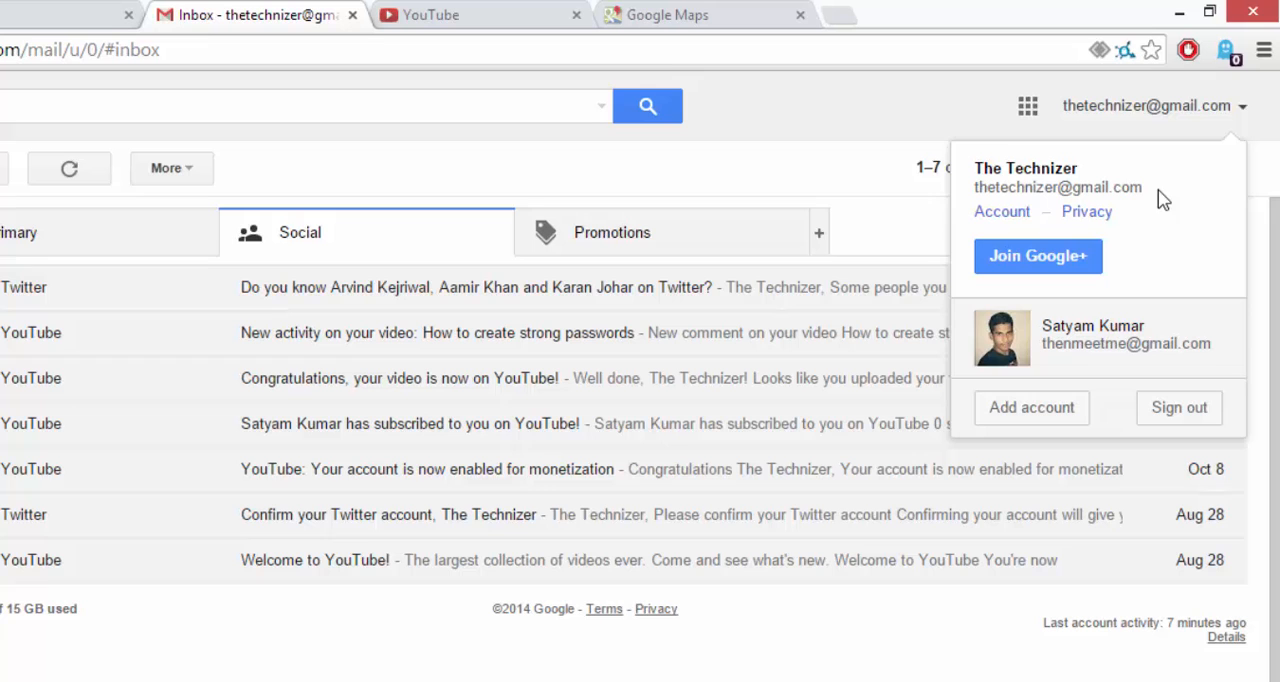
mouse_move(1056, 218)
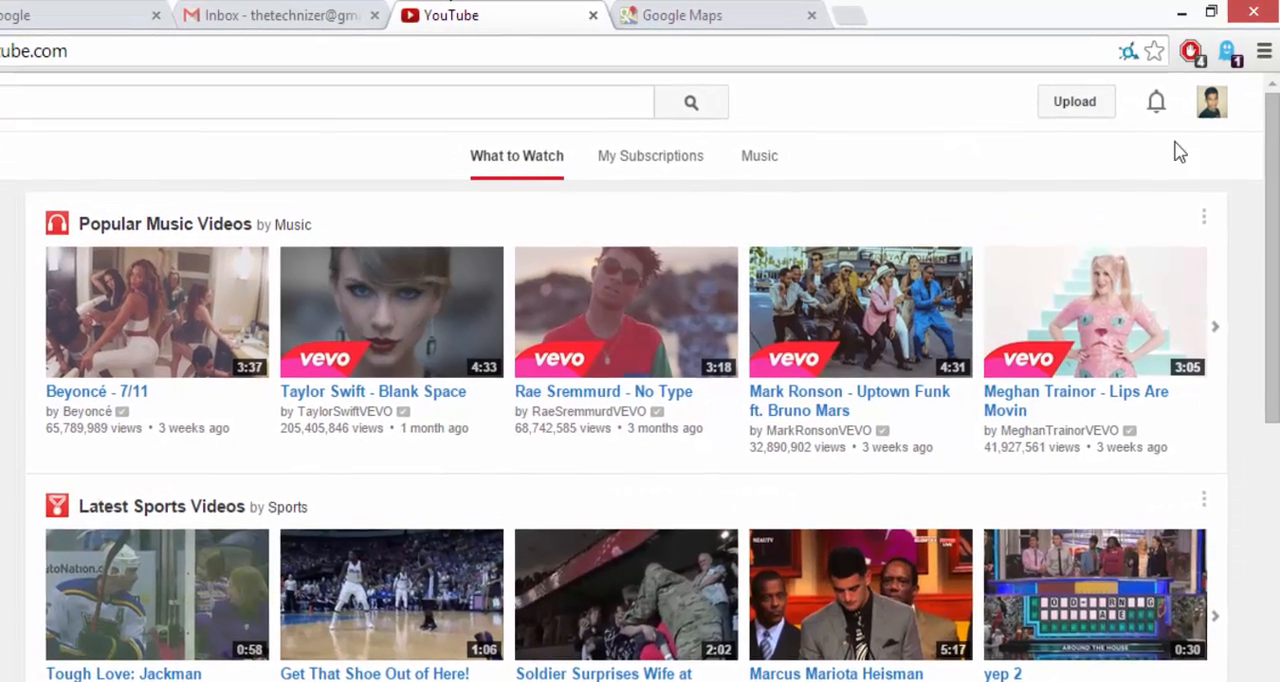
- Reveal YouTube's account switcher showing The Technizer signed in and a second Google account
click(1212, 100)
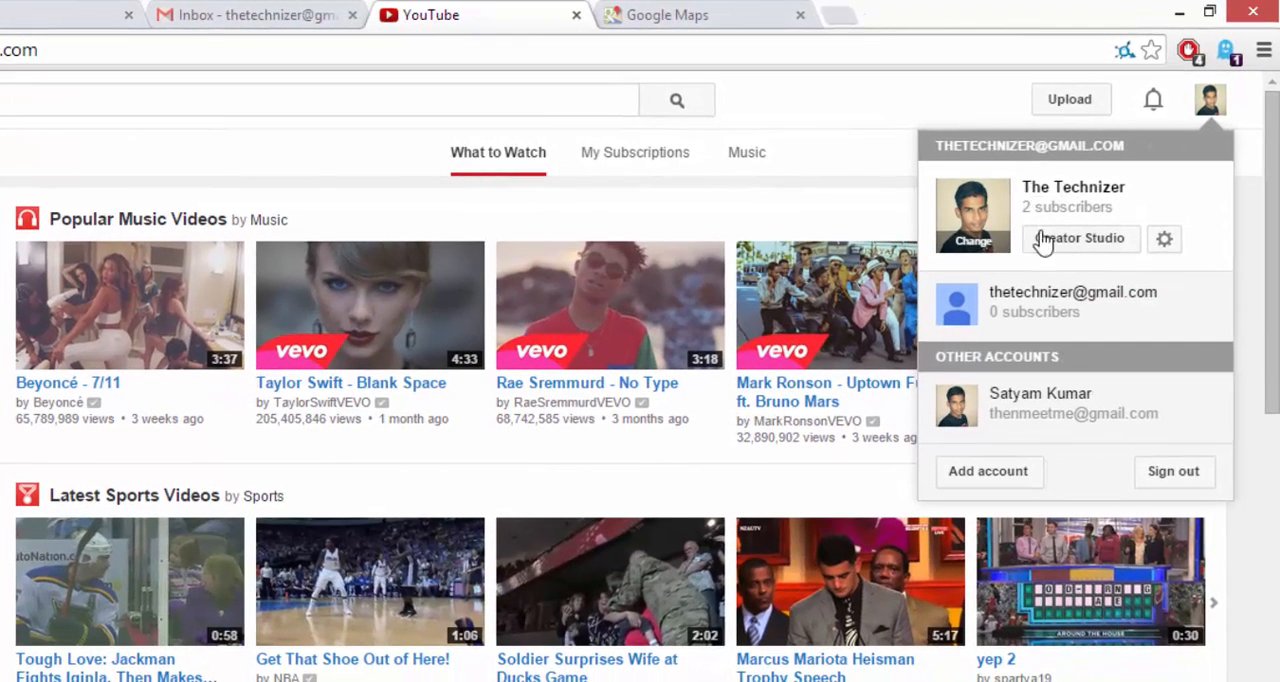
mouse_move(484, 88)
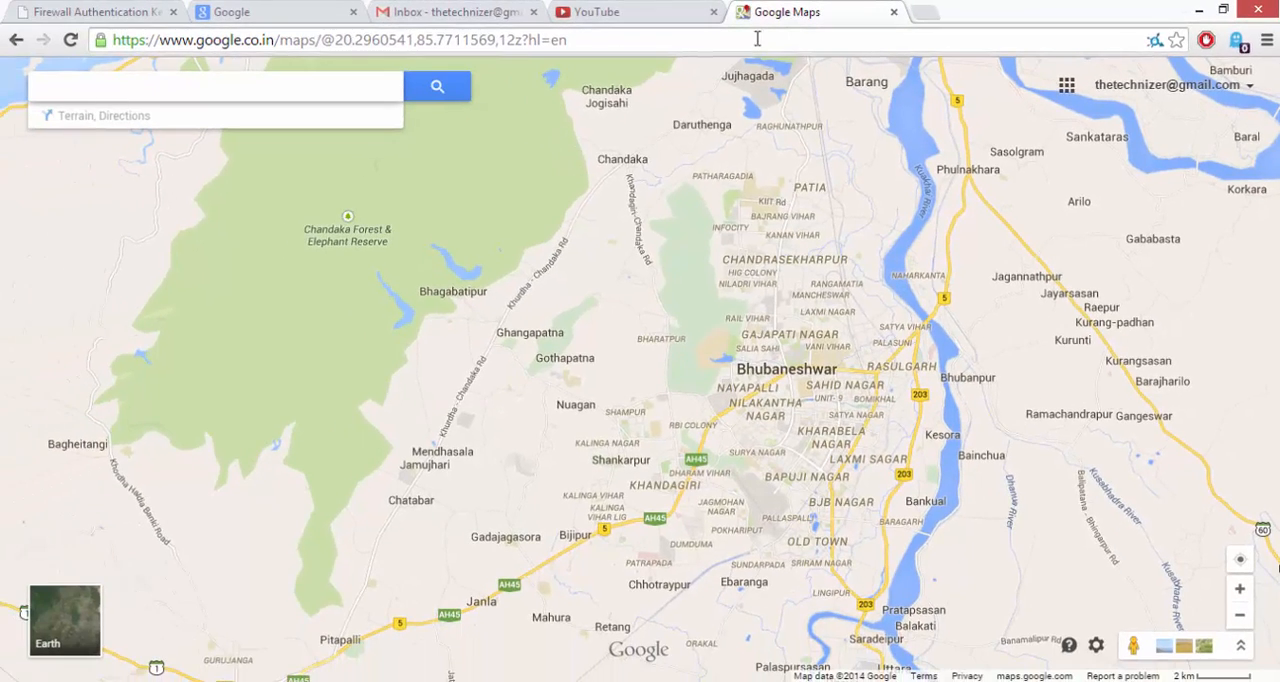
mouse_move(1036, 196)
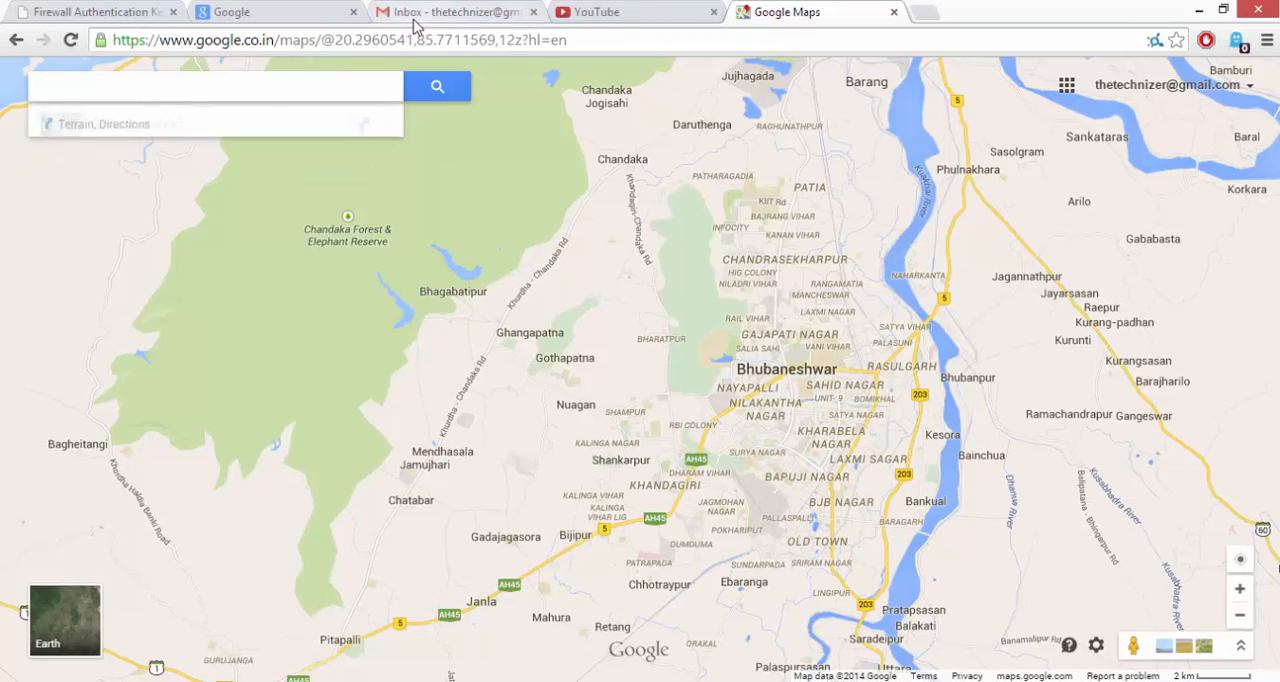
- Return from the Google Maps tab to the Gmail Inbox tab
click(450, 12)
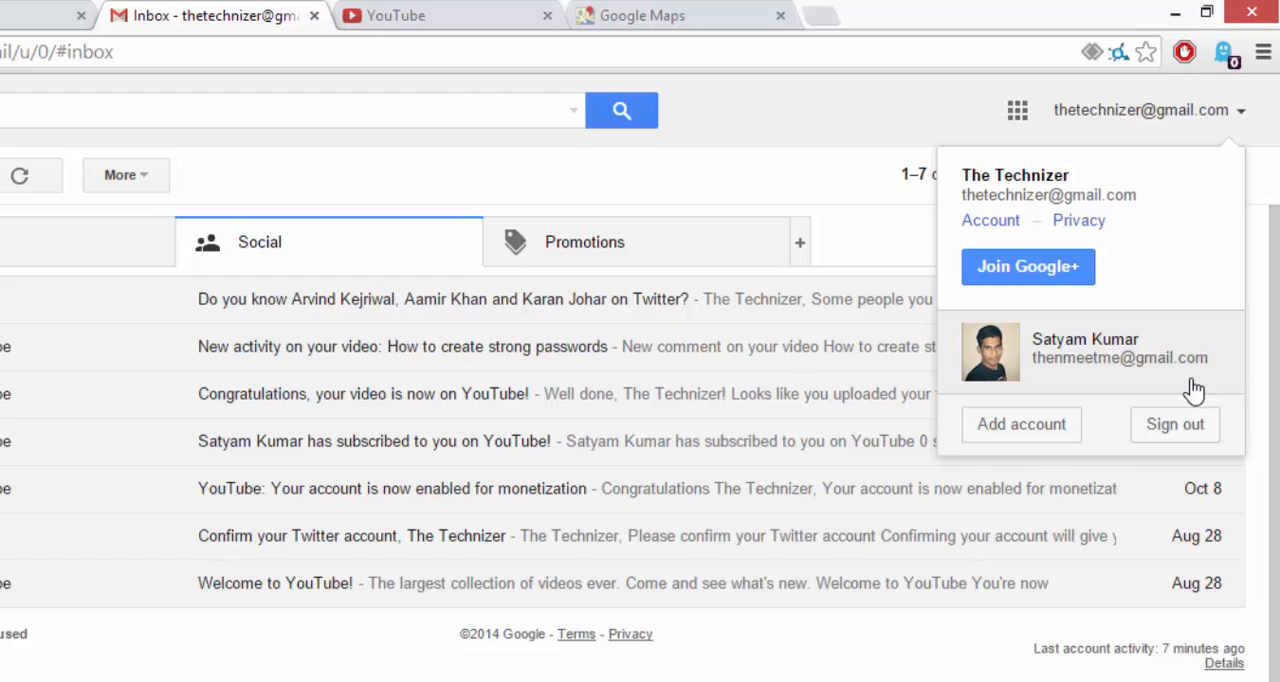
mouse_move(1188, 394)
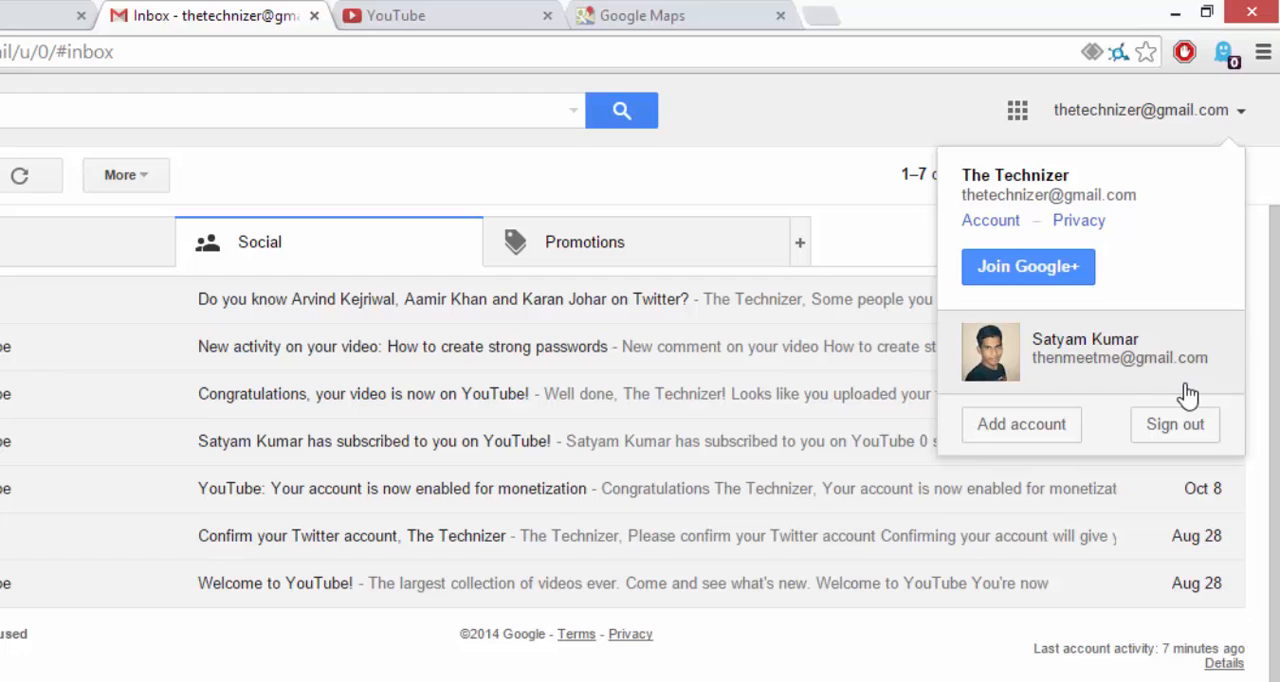
mouse_move(1182, 388)
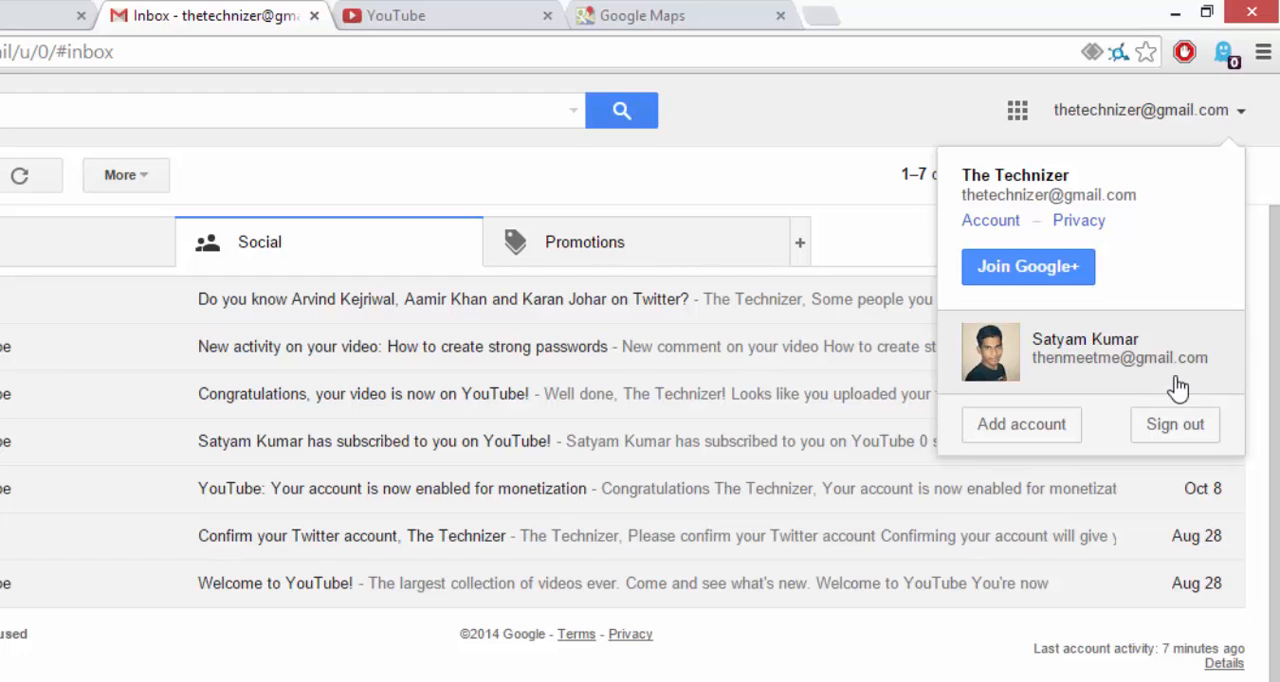
mouse_move(956, 216)
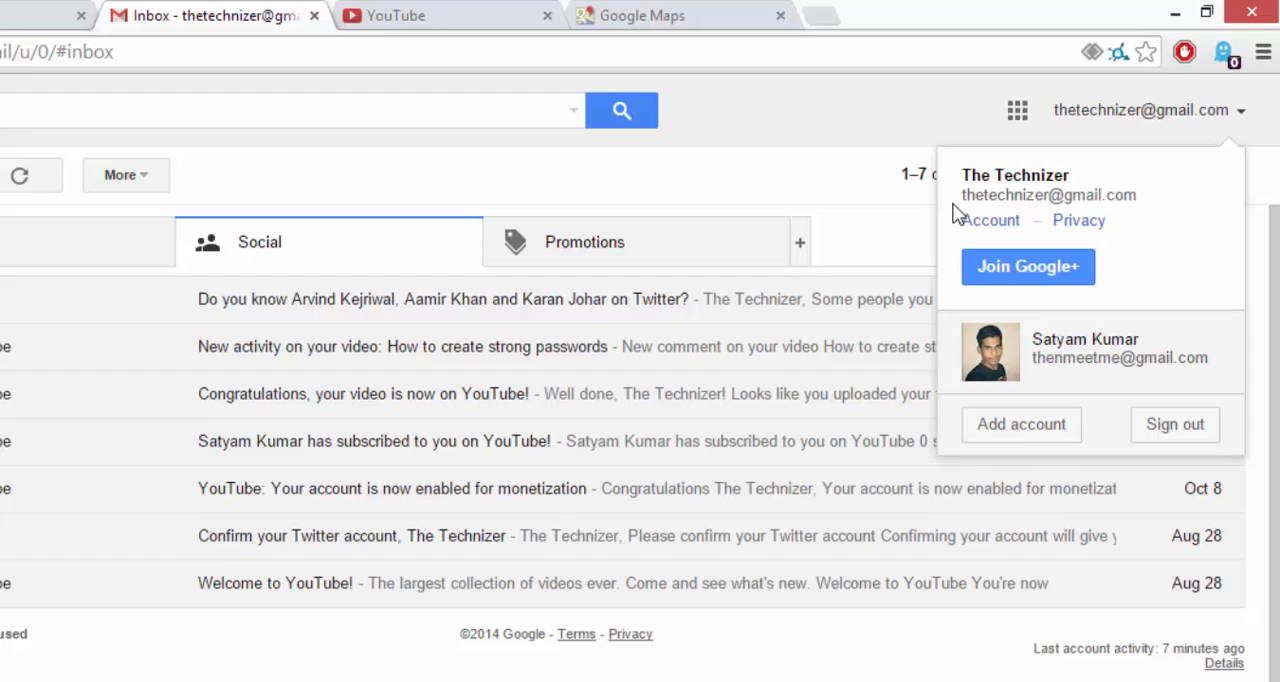
mouse_move(1144, 228)
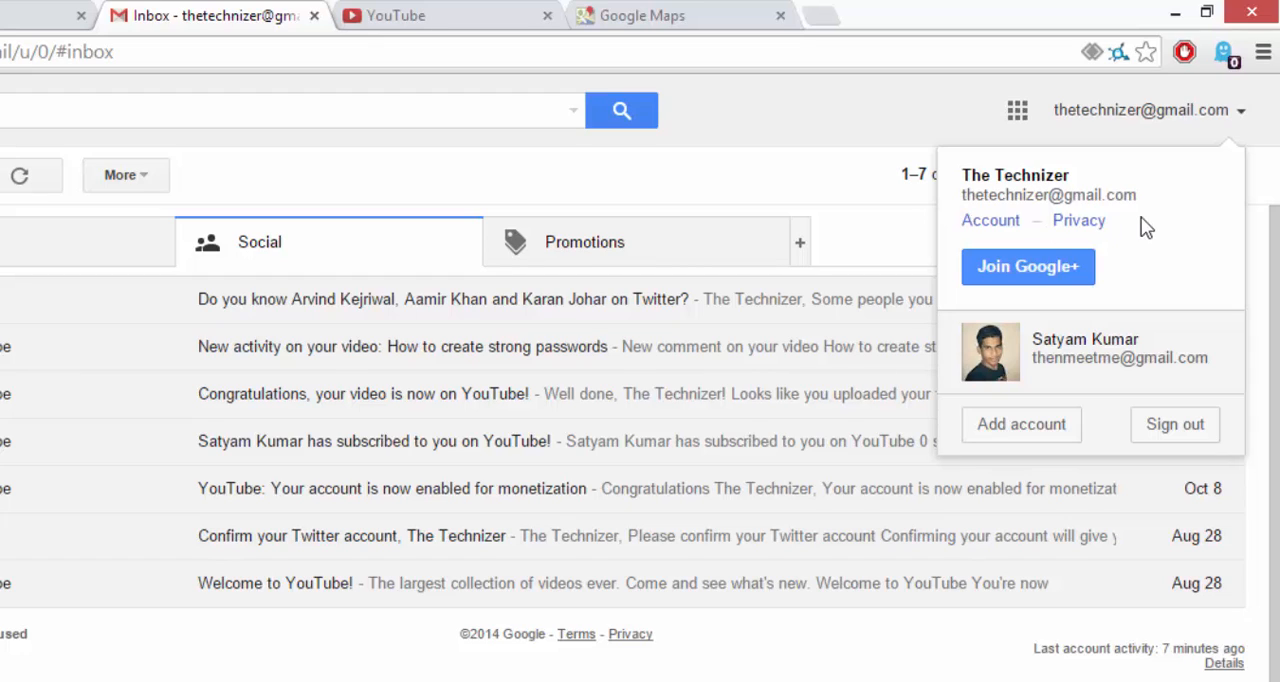
mouse_move(1138, 374)
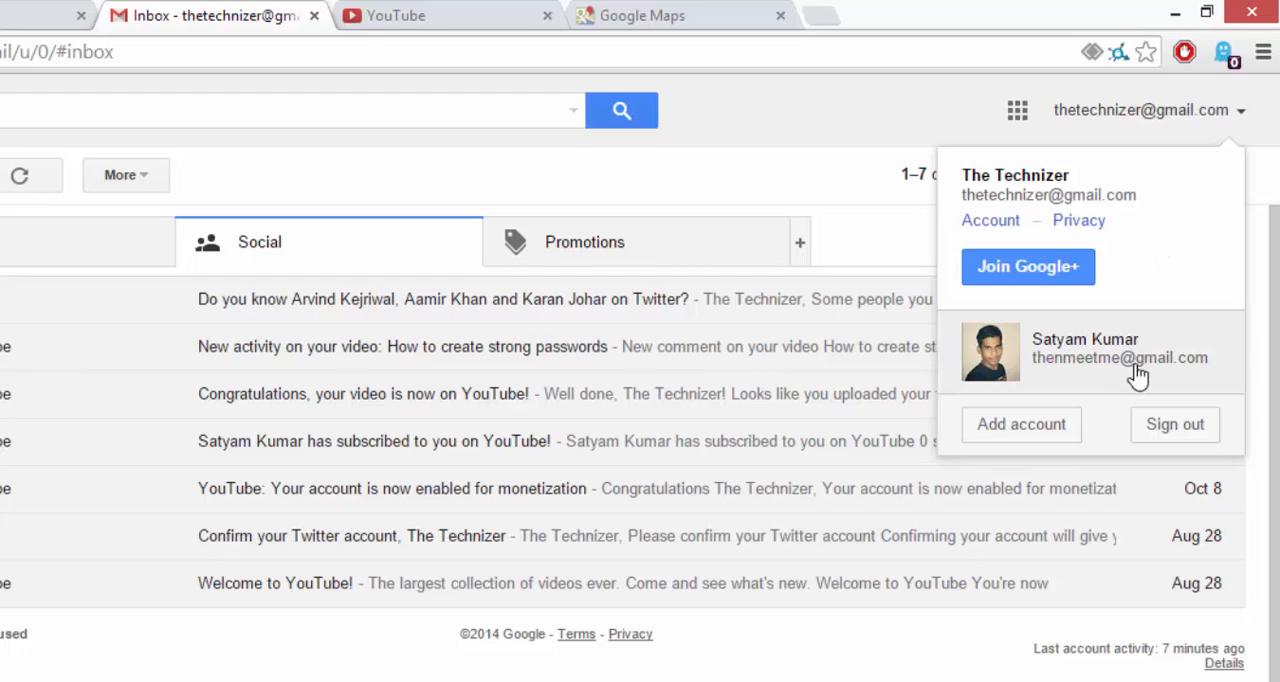
mouse_move(1060, 380)
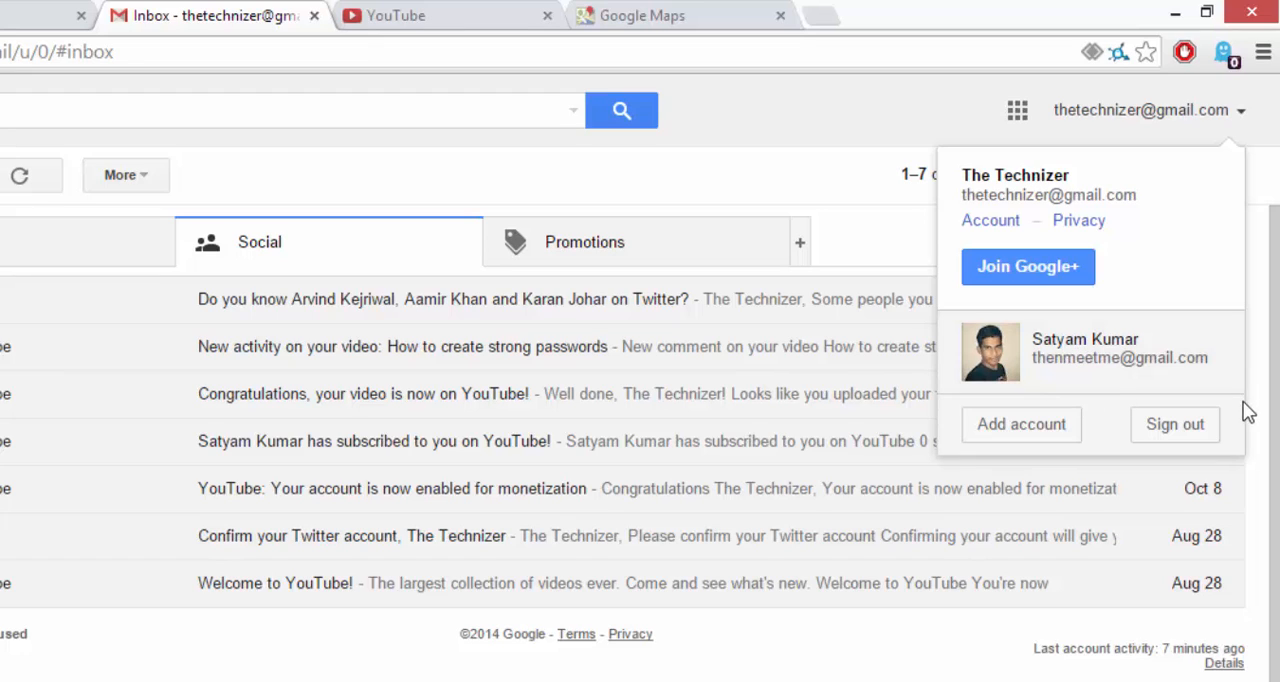
mouse_move(1144, 390)
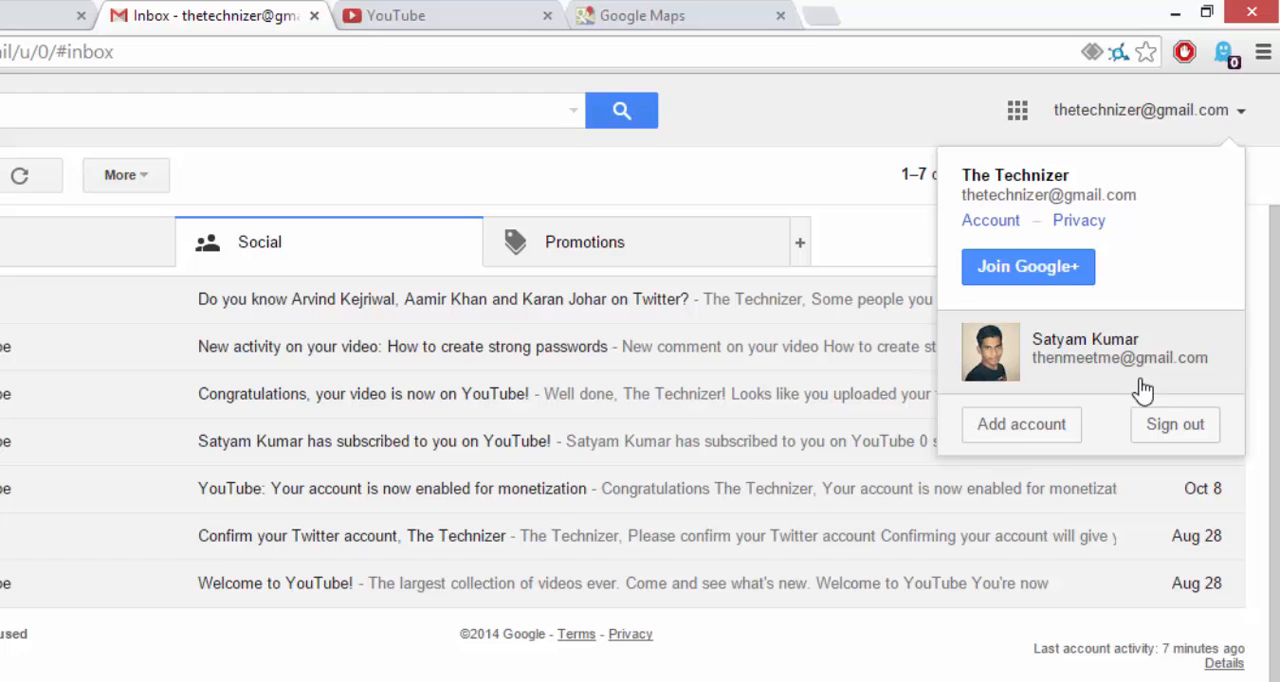
mouse_move(1008, 198)
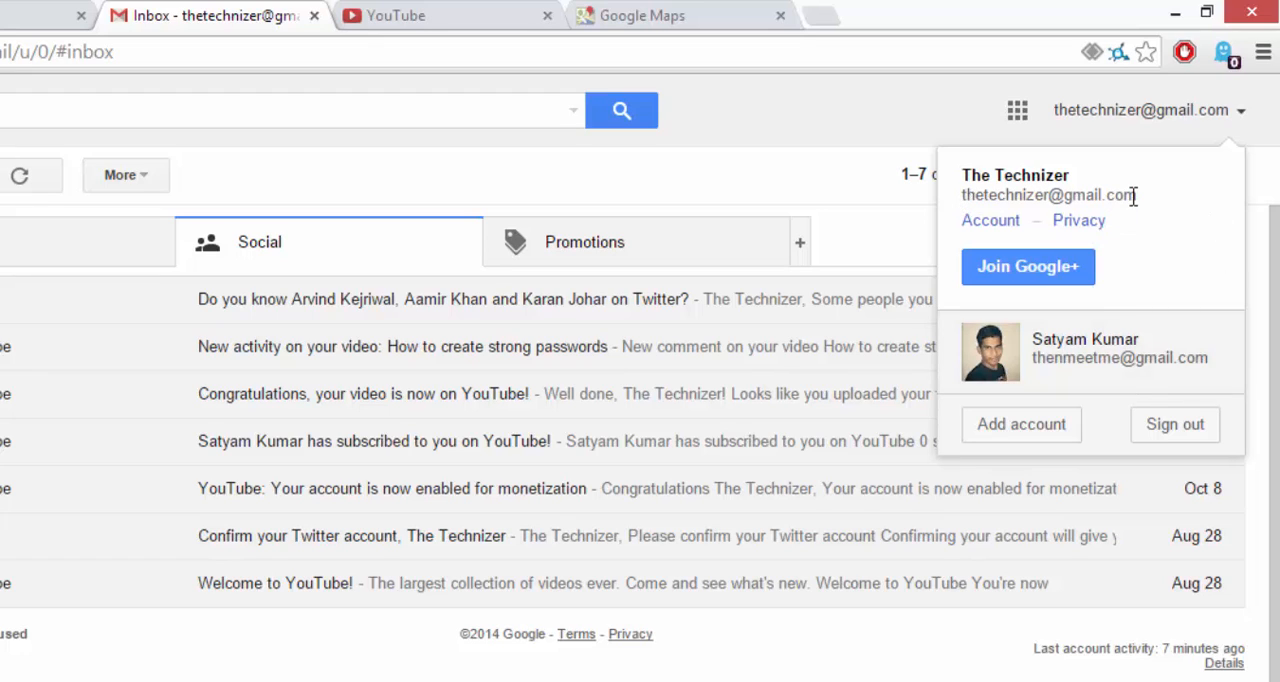
mouse_move(1164, 300)
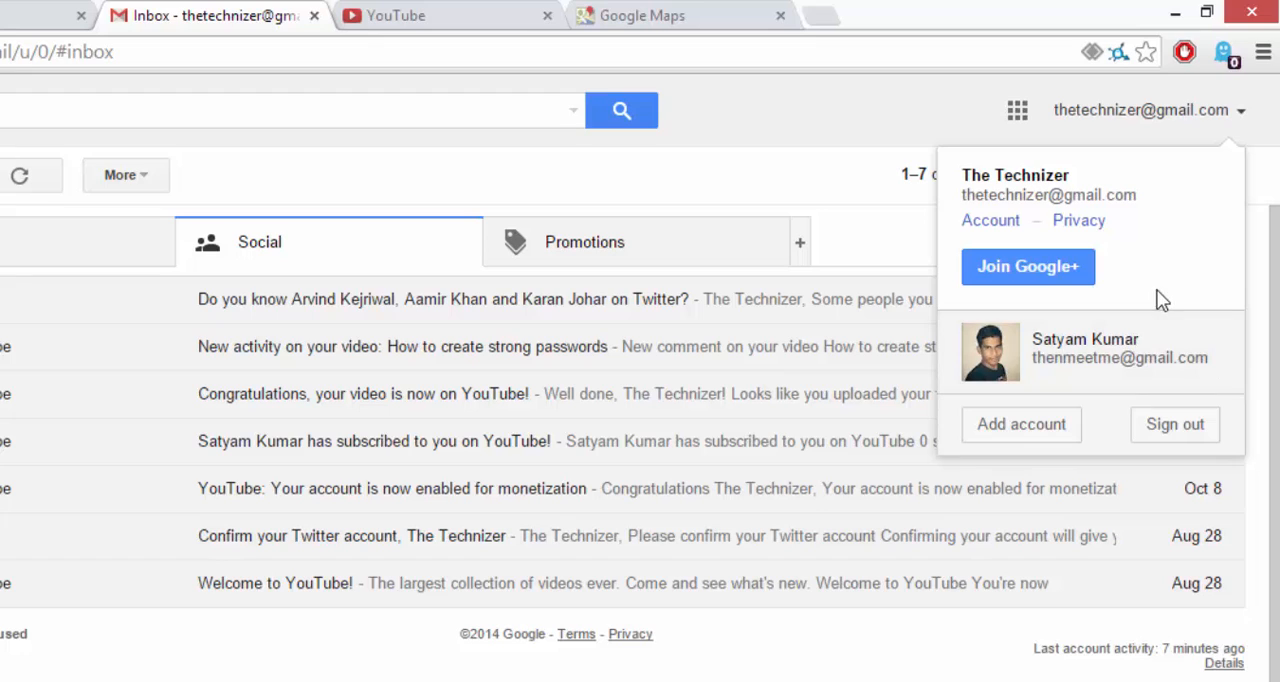
mouse_move(1116, 332)
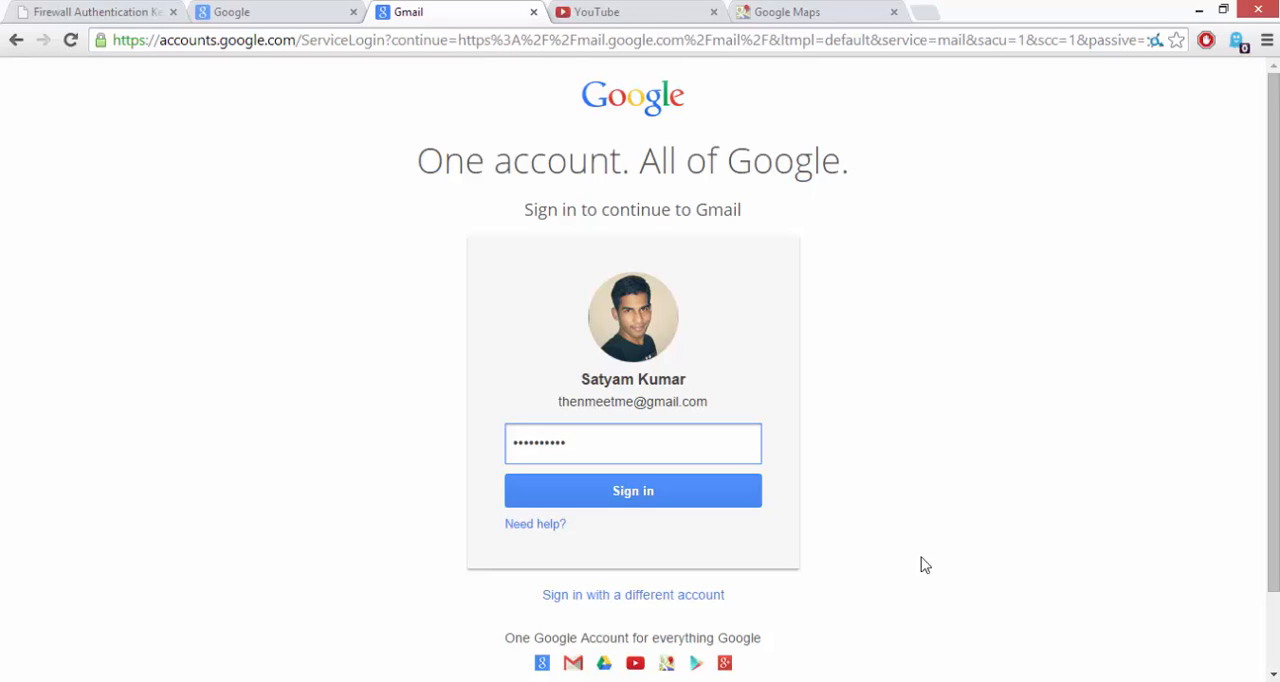
click(632, 490)
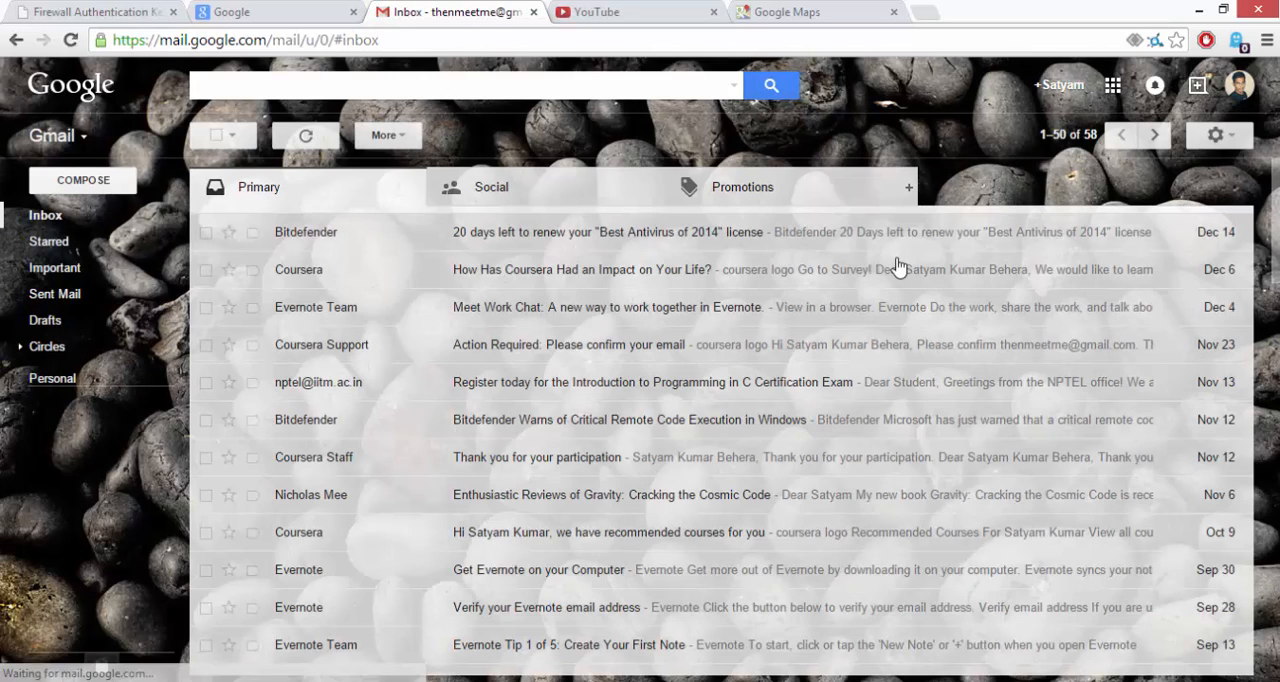
click(1238, 84)
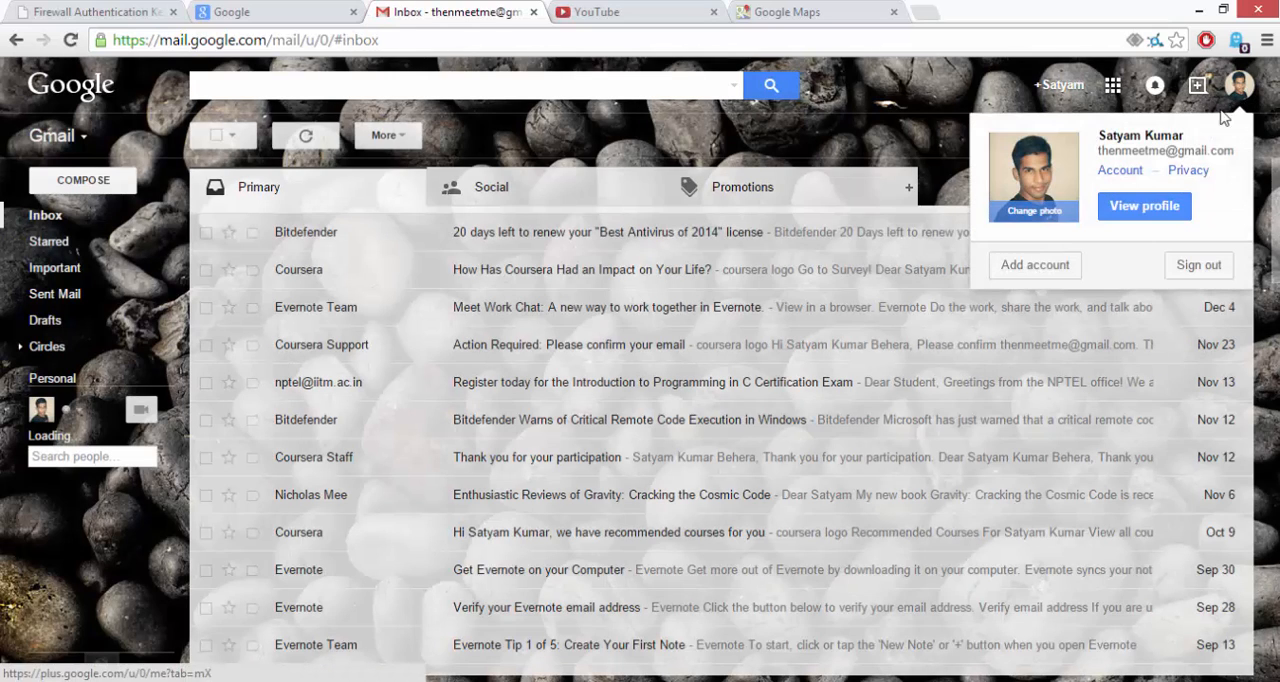
- Add The Technizer as a second account by entering its password and signing in
click(1034, 264)
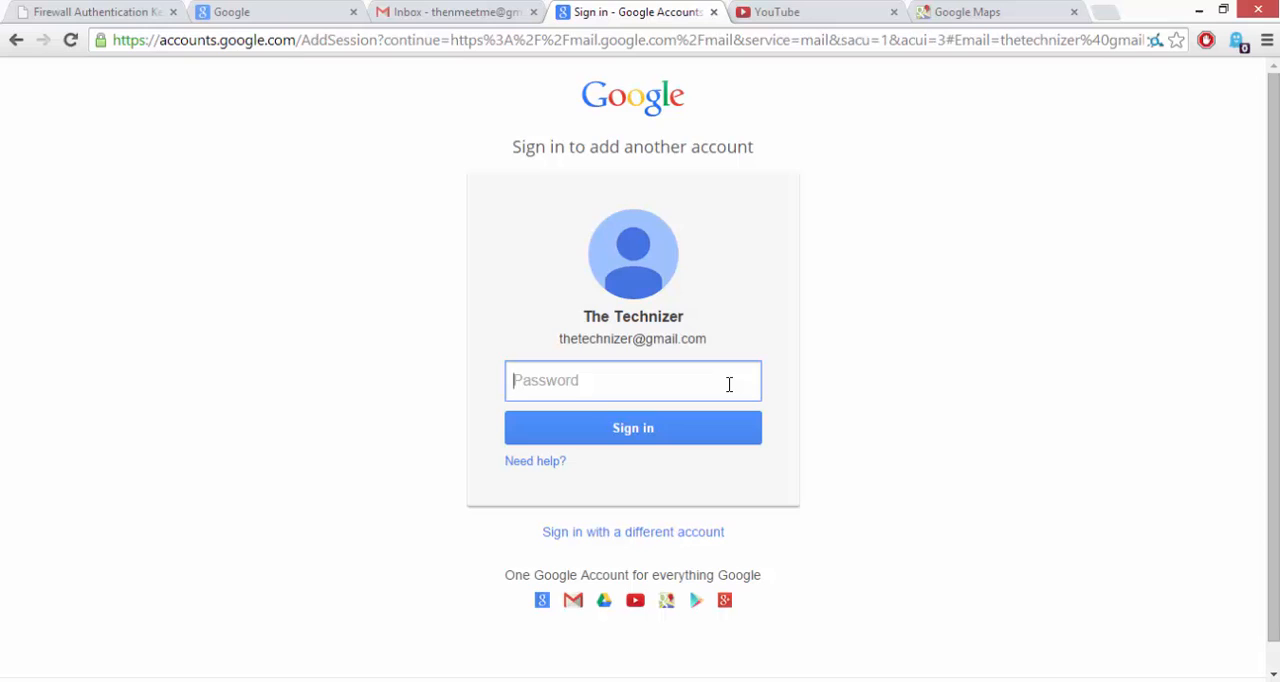
text(•••••)
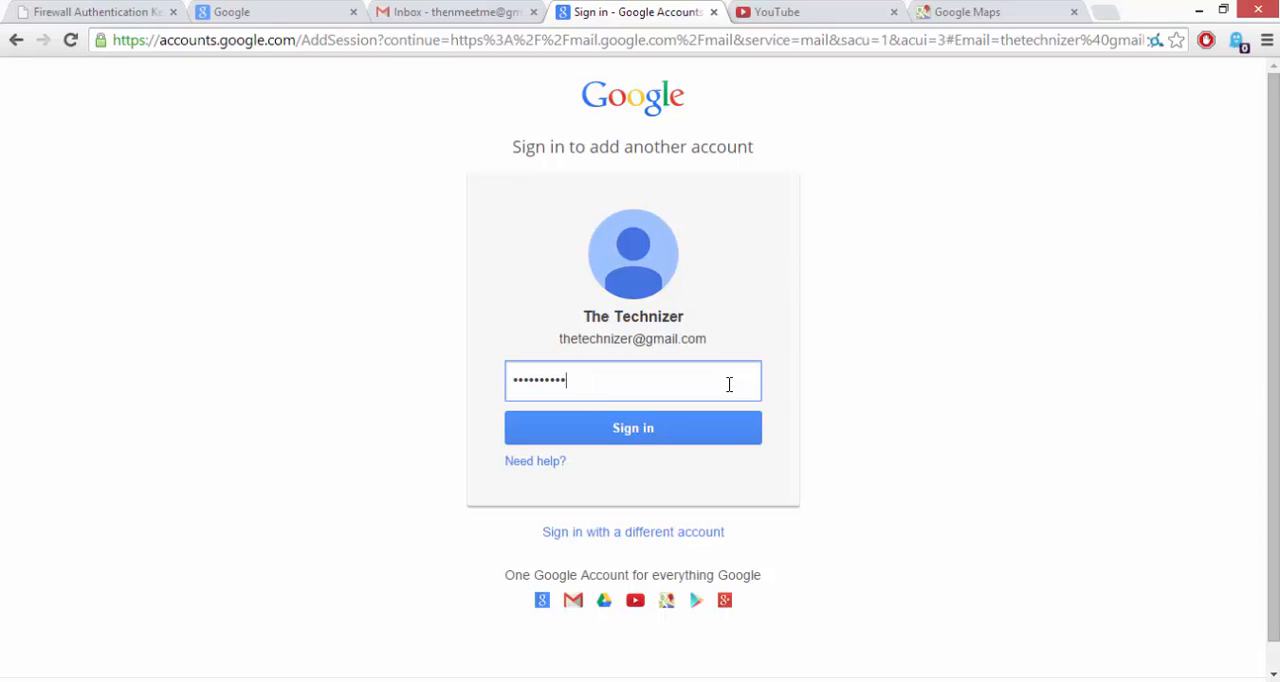
click(632, 428)
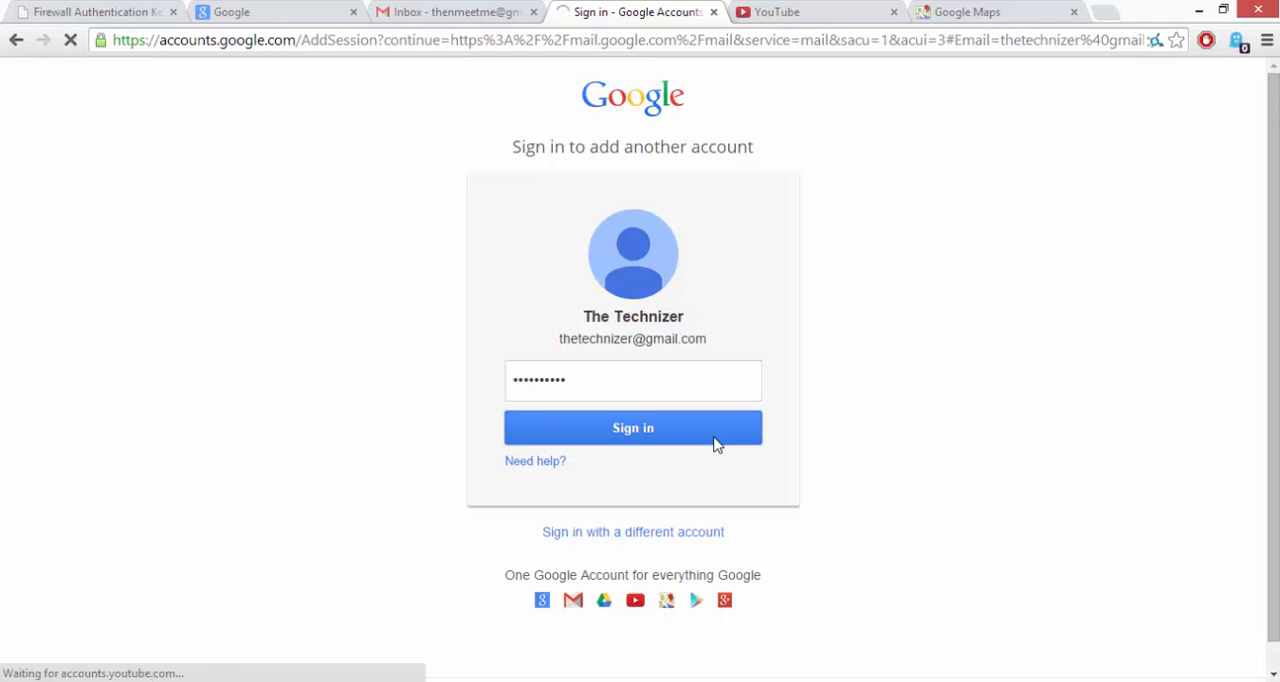
click(632, 428)
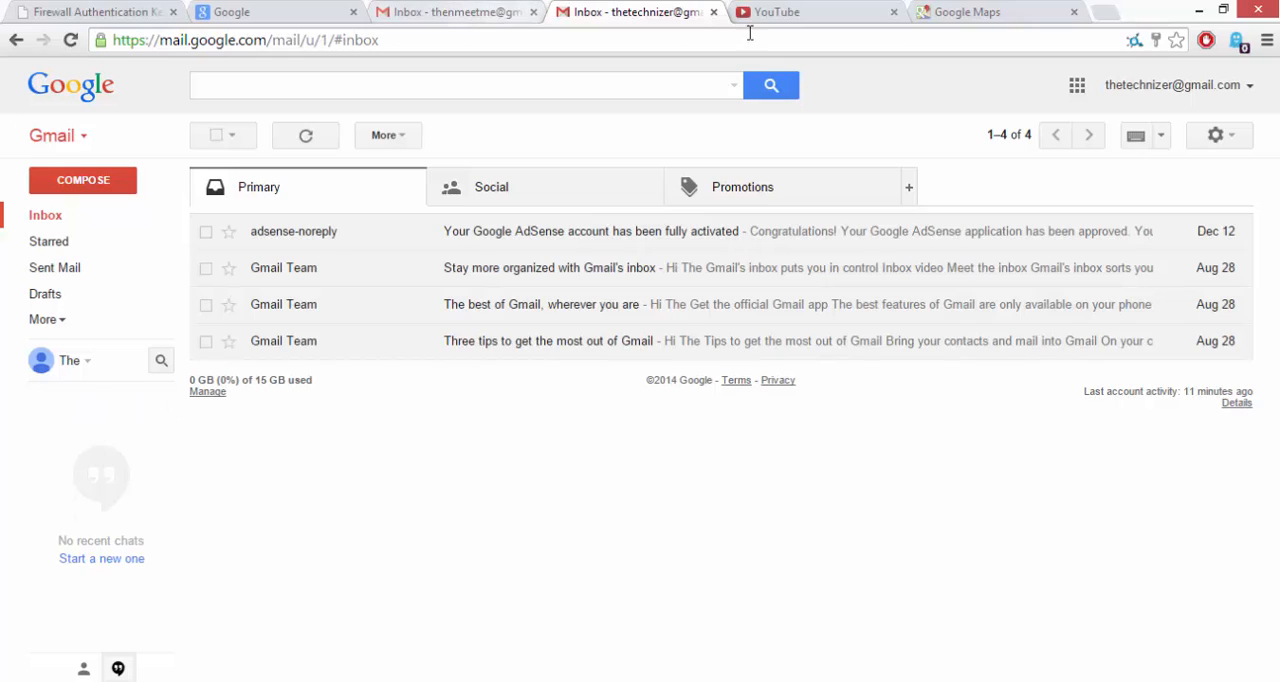
- Return to Satyam Kumar's Gmail tab and show The Technizer listed as the second account
click(1072, 12)
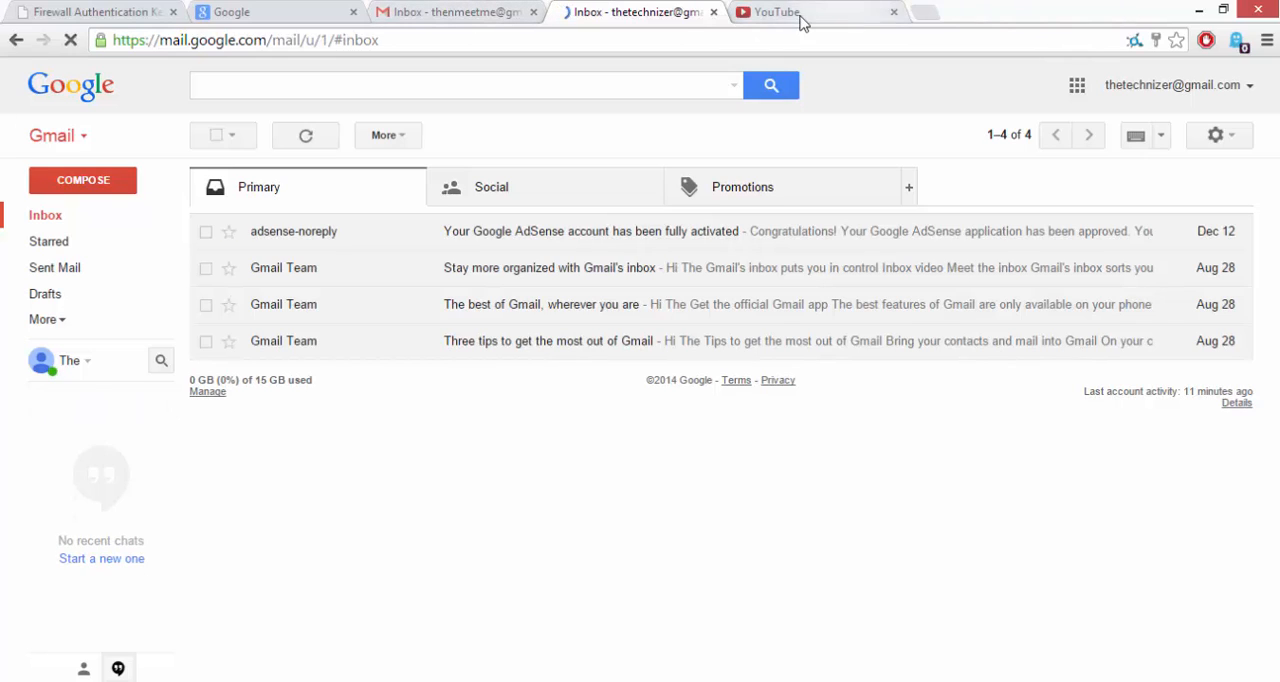
click(892, 12)
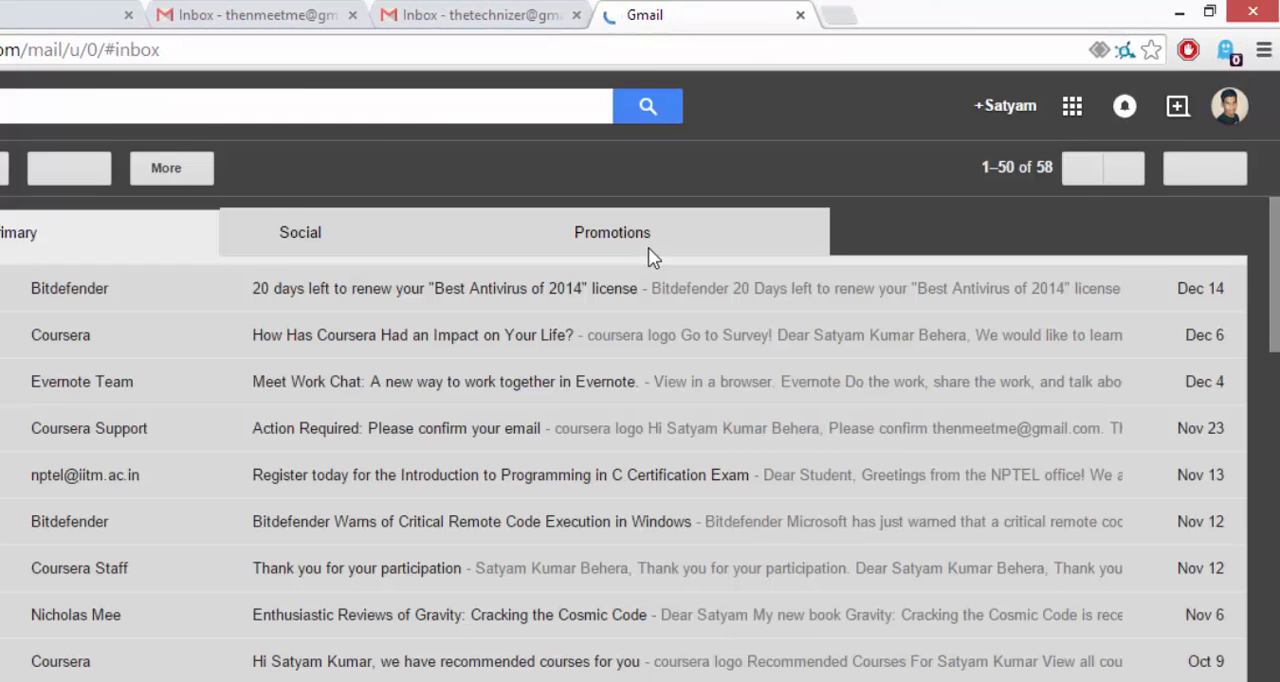
click(1228, 106)
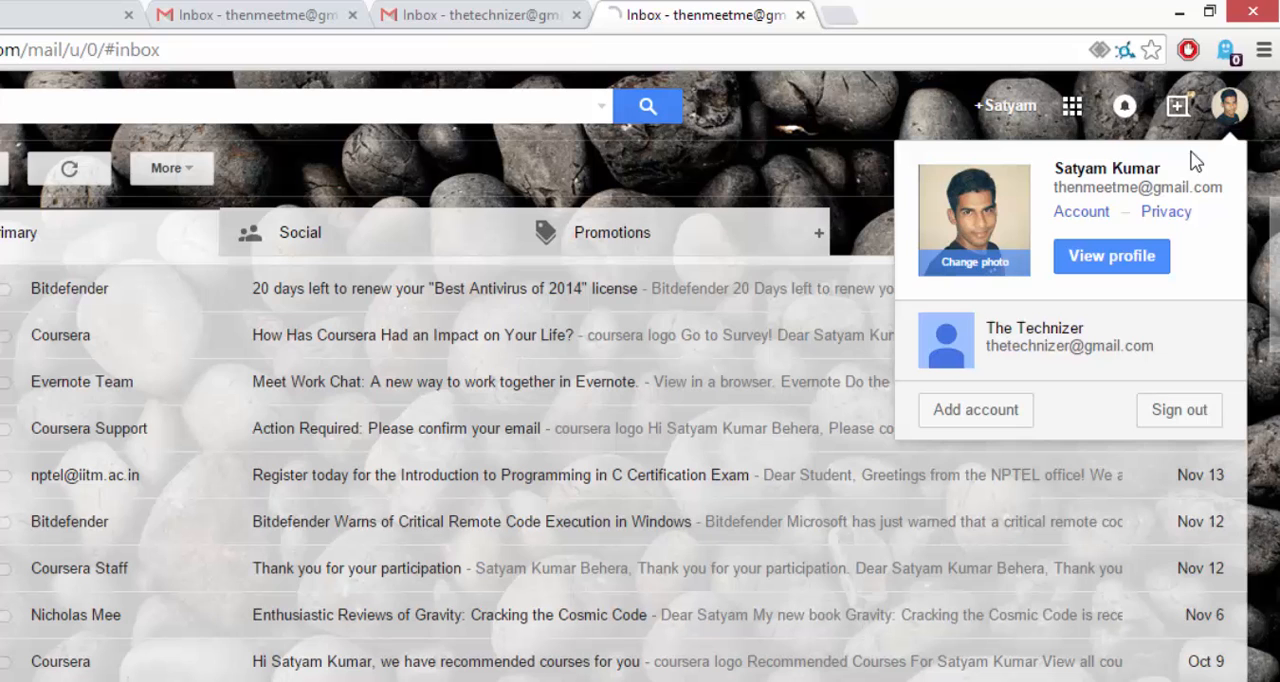
mouse_move(1244, 202)
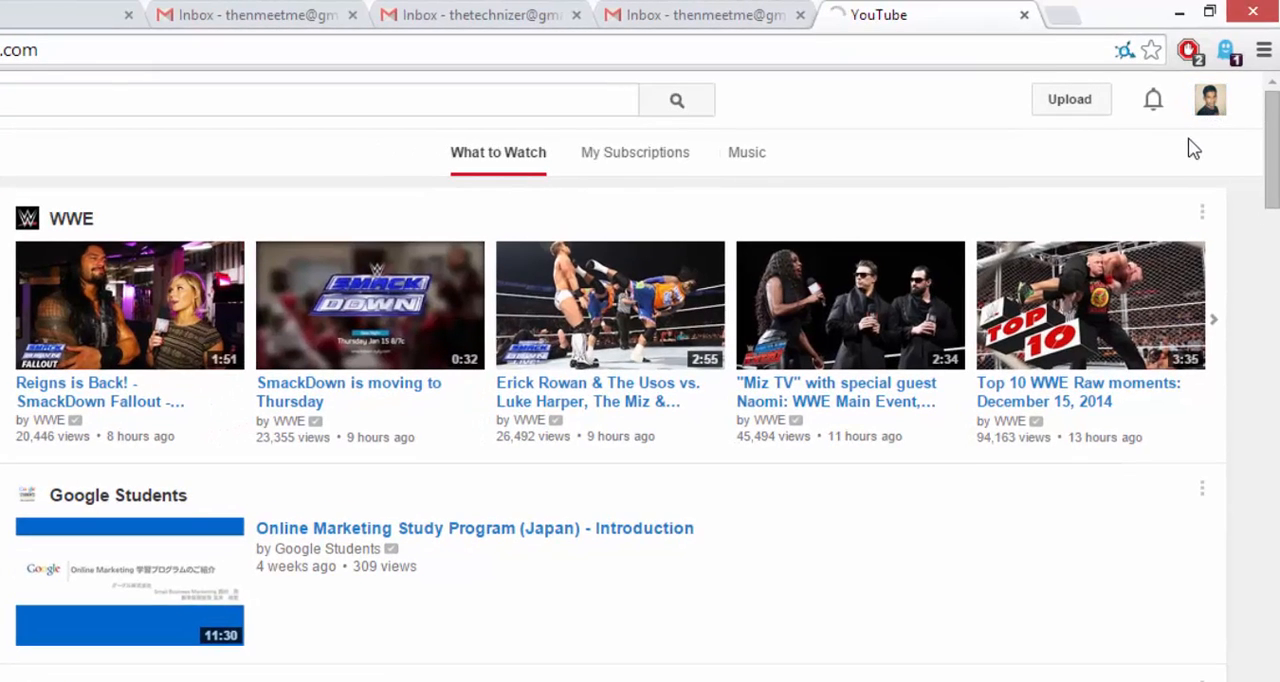
mouse_move(1210, 100)
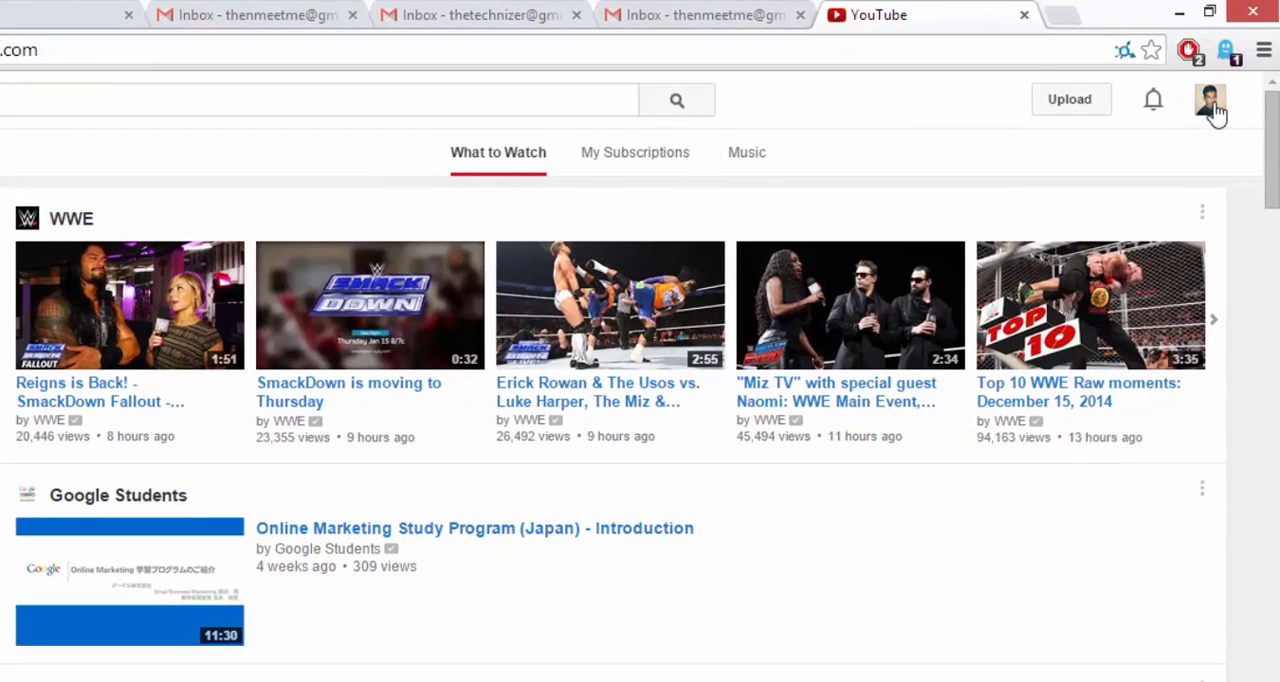
- Show YouTube's account menu with Satyam Kumar primary and The Technizer under other accounts
click(1210, 100)
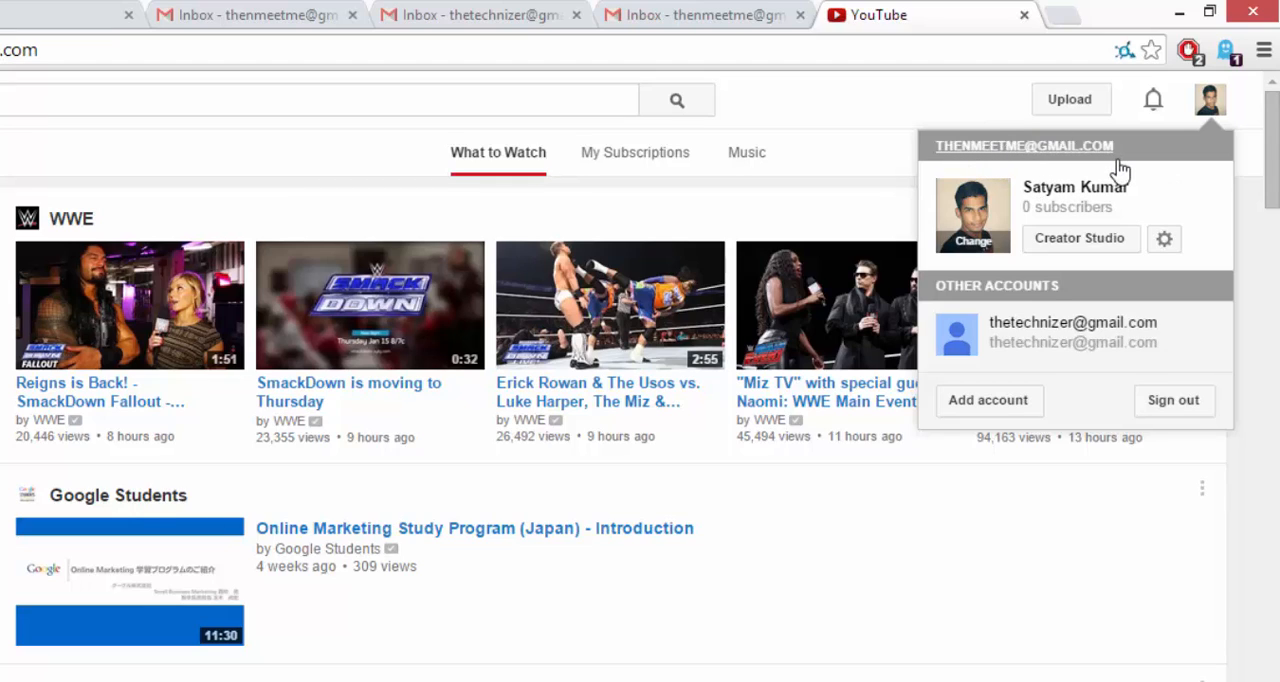
mouse_move(1070, 22)
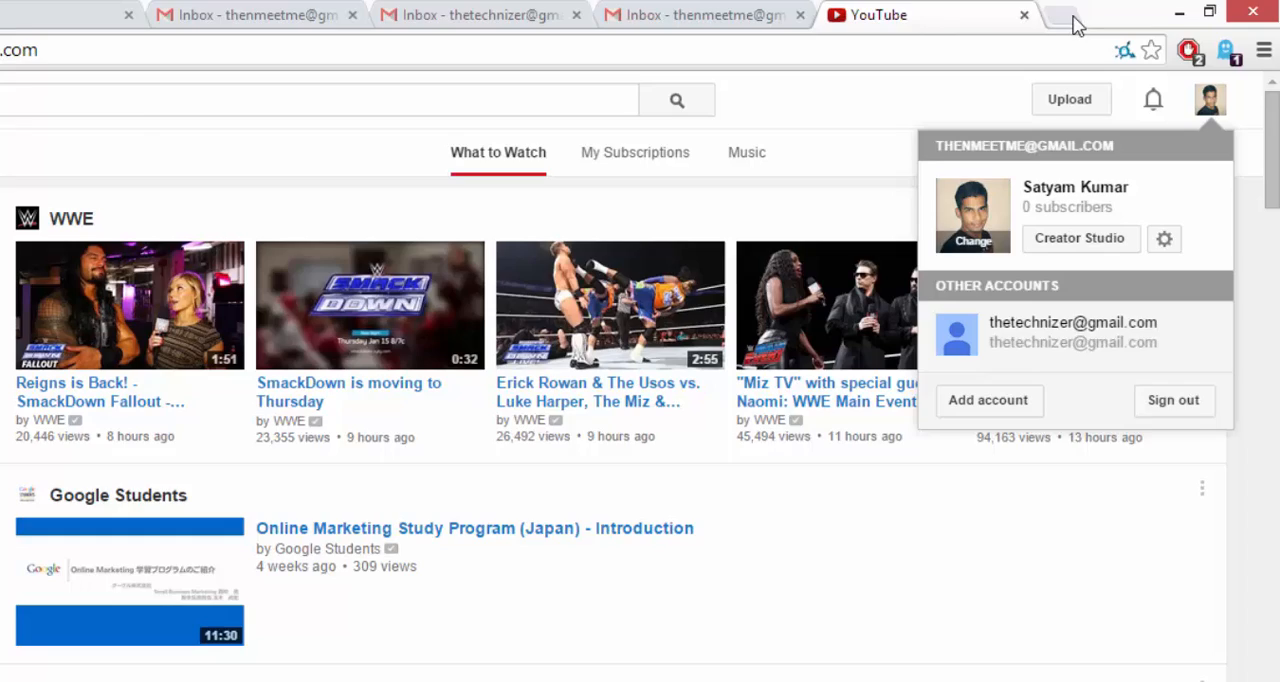